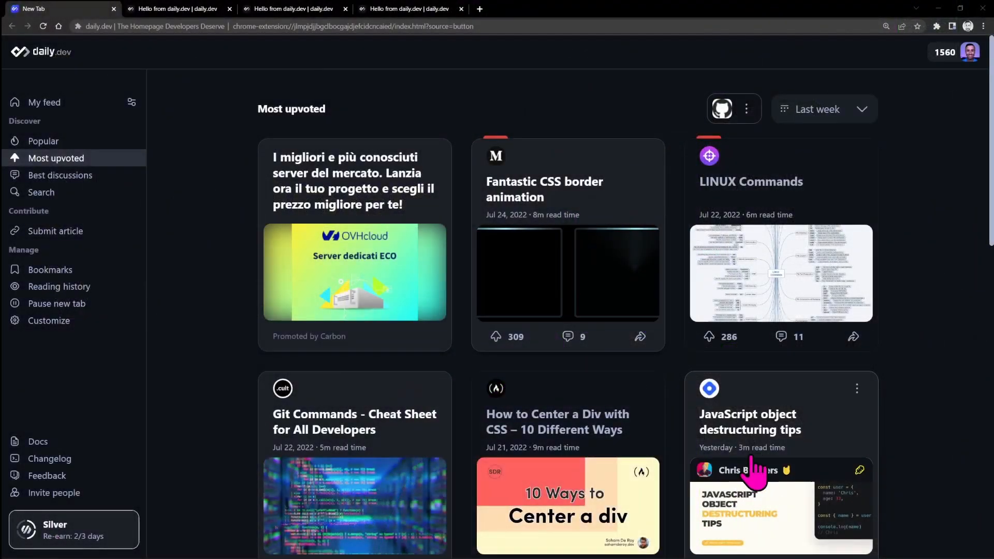
{"action": "mouse_move", "coordinate": [180, 330]}
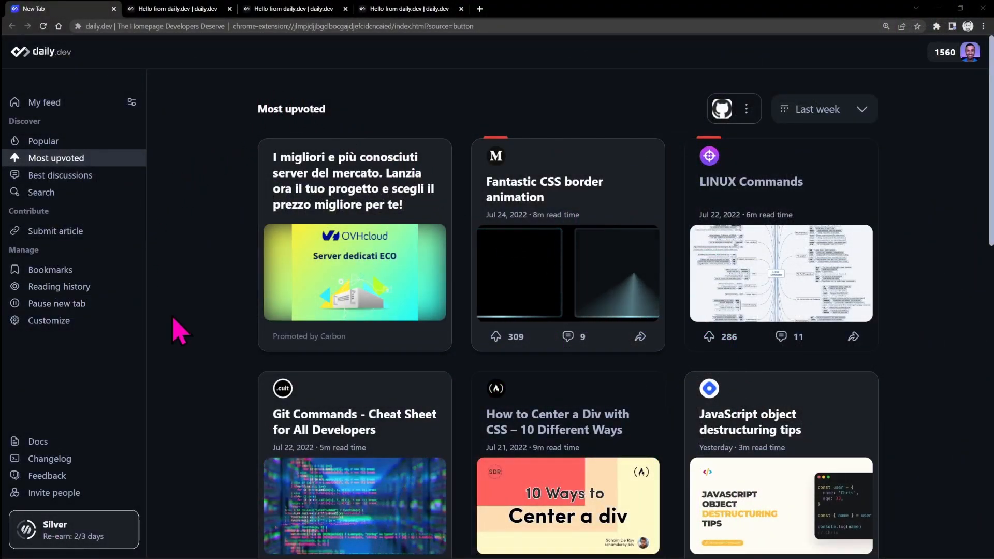
{"action": "mouse_move", "coordinate": [289, 146]}
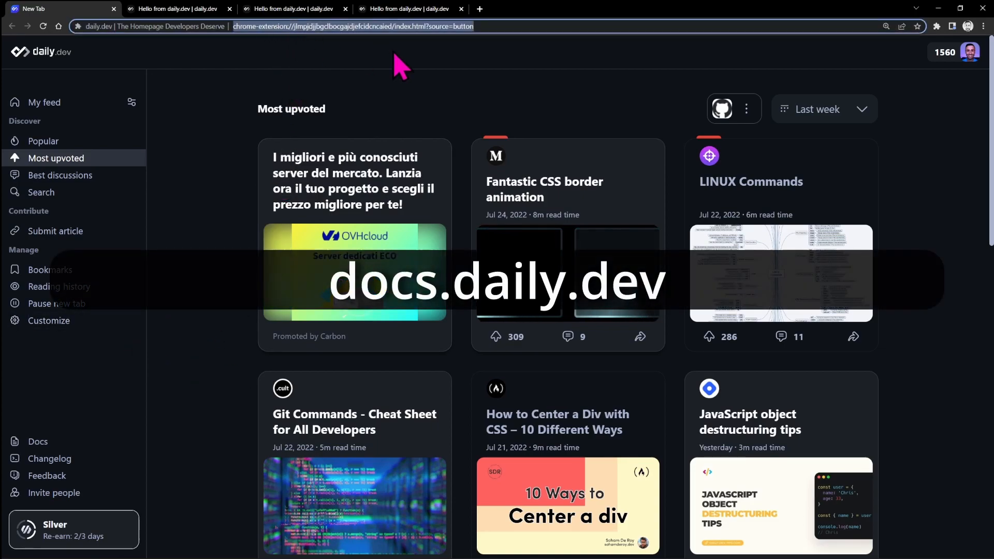
Navigate the browser to docs.daily.dev to load the documentation home page.
{"action": "type", "text": "docs.daily.dev"}
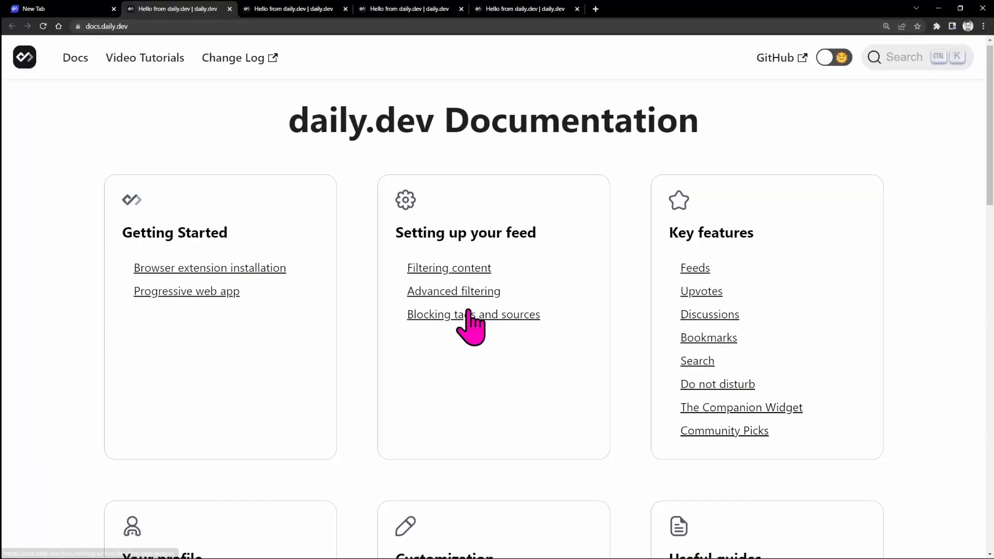
{"action": "scroll", "scroll_direction": "down", "scroll_amount": 3}
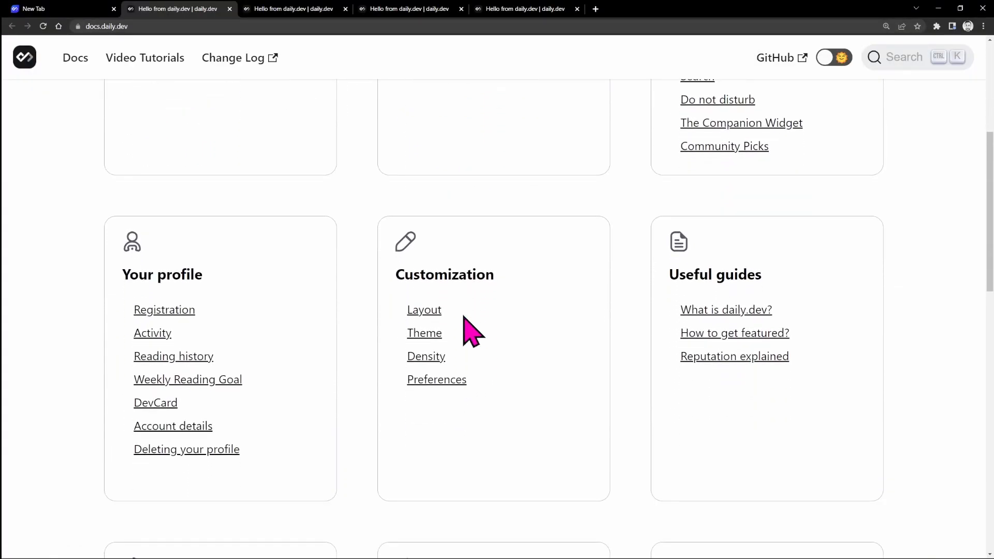
{"action": "scroll", "scroll_direction": "down", "scroll_amount": 3}
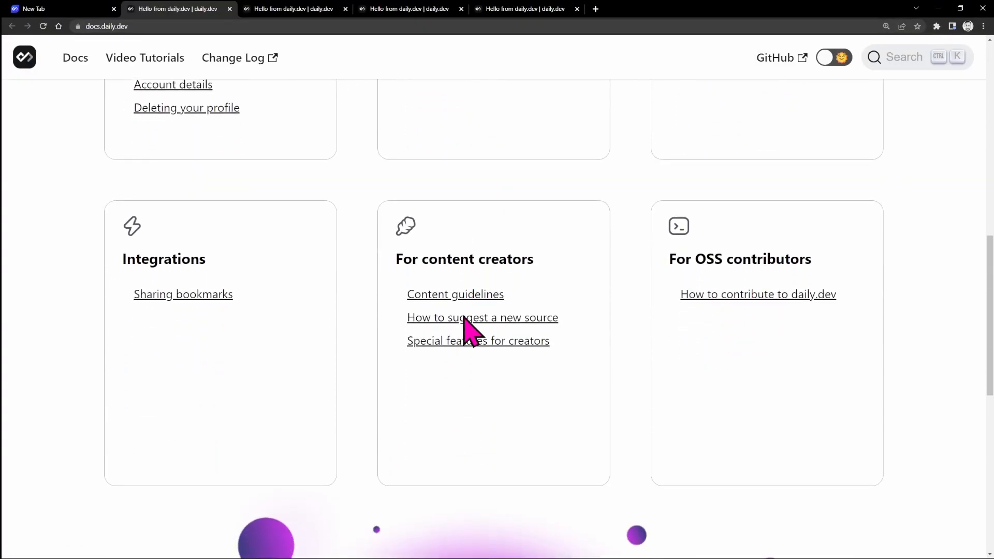
{"action": "scroll", "scroll_direction": "up", "scroll_amount": 3}
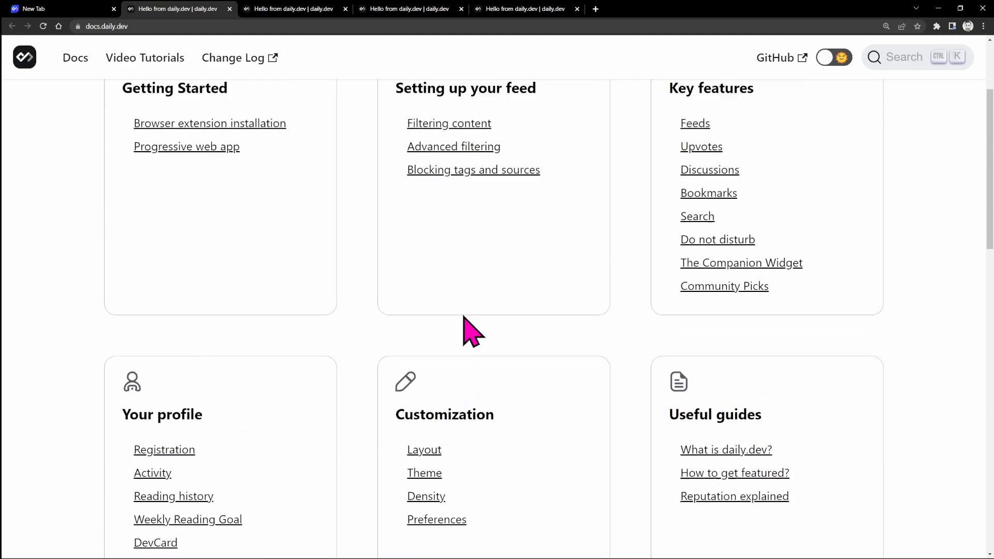
{"action": "scroll", "scroll_direction": "up", "scroll_amount": 3}
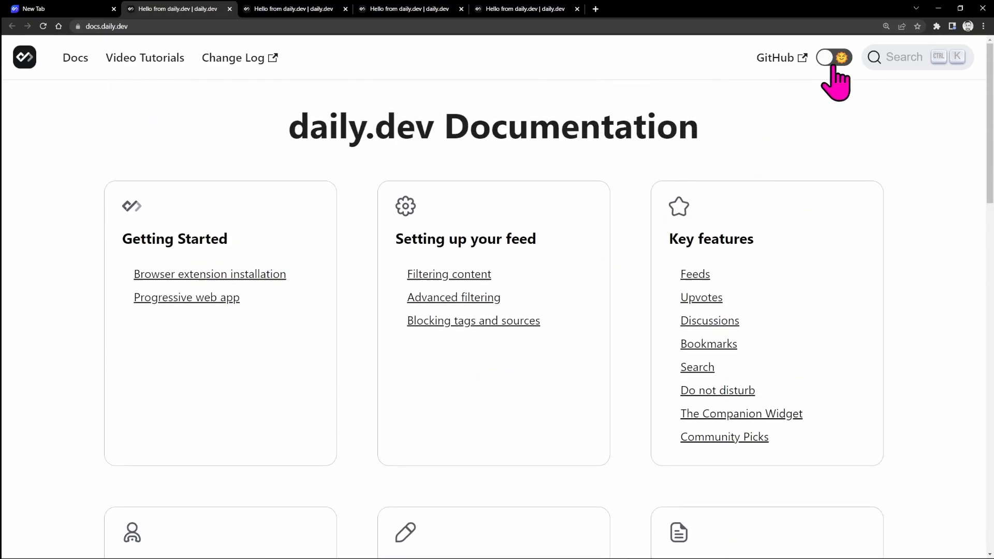
Enable the dark theme, then search 'filtering conten' and open the Filtering content result.
{"action": "left_click", "coordinate": [835, 57]}
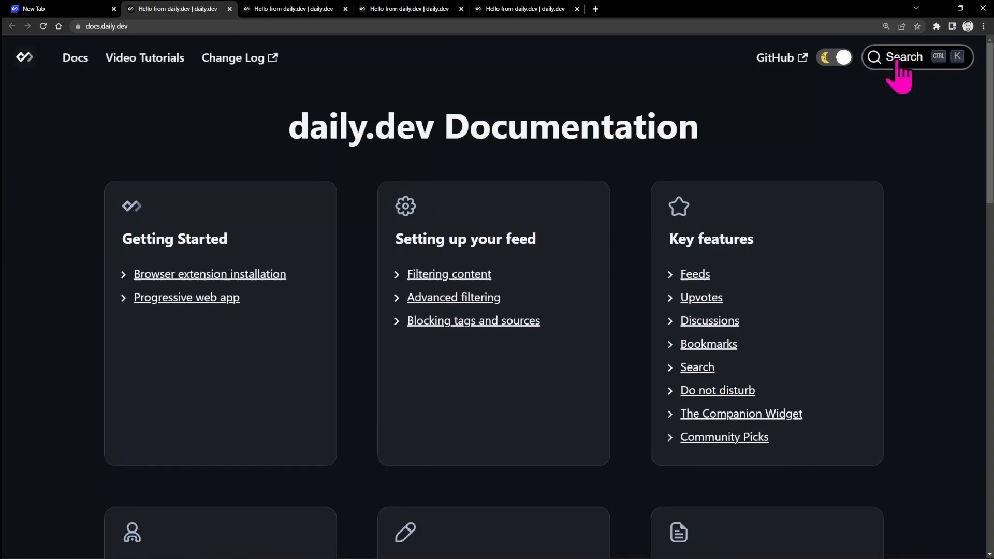
{"action": "mouse_move", "coordinate": [923, 69]}
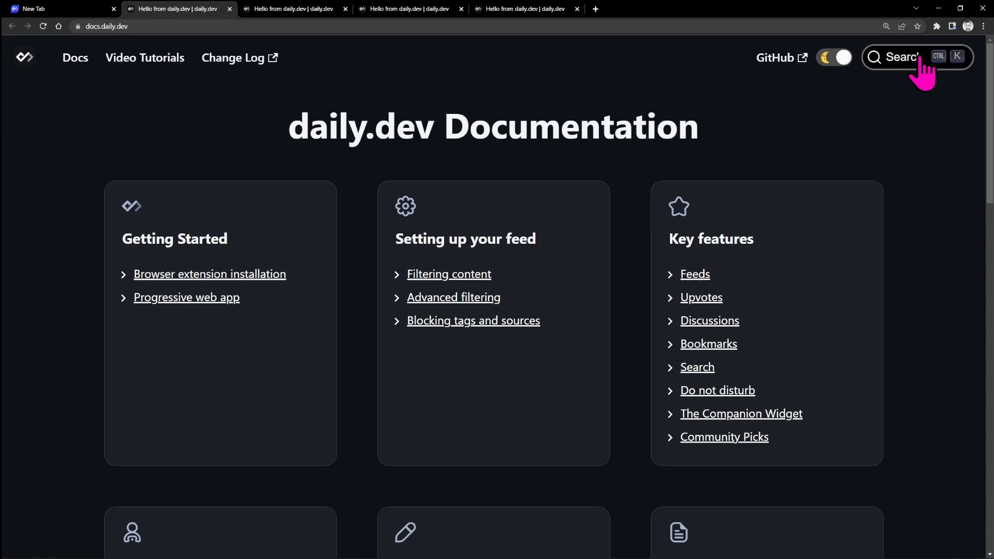
{"action": "left_click", "coordinate": [896, 57]}
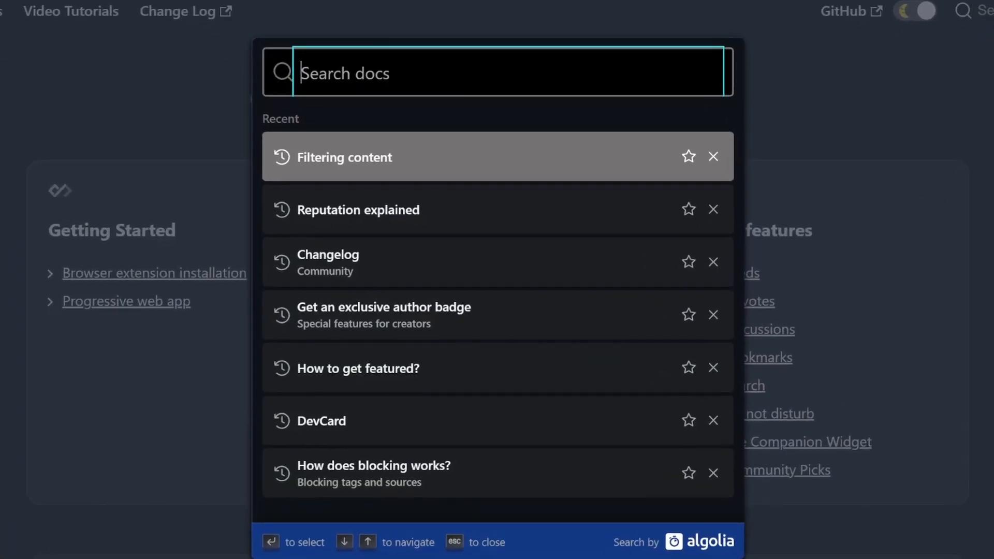
{"action": "type", "text": "filtering"}
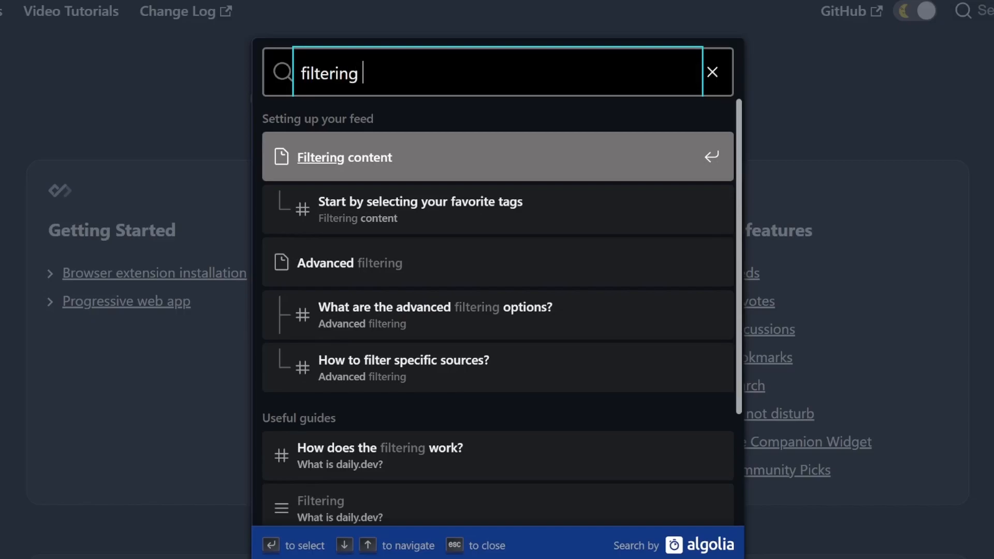
{"action": "type", "text": "conten"}
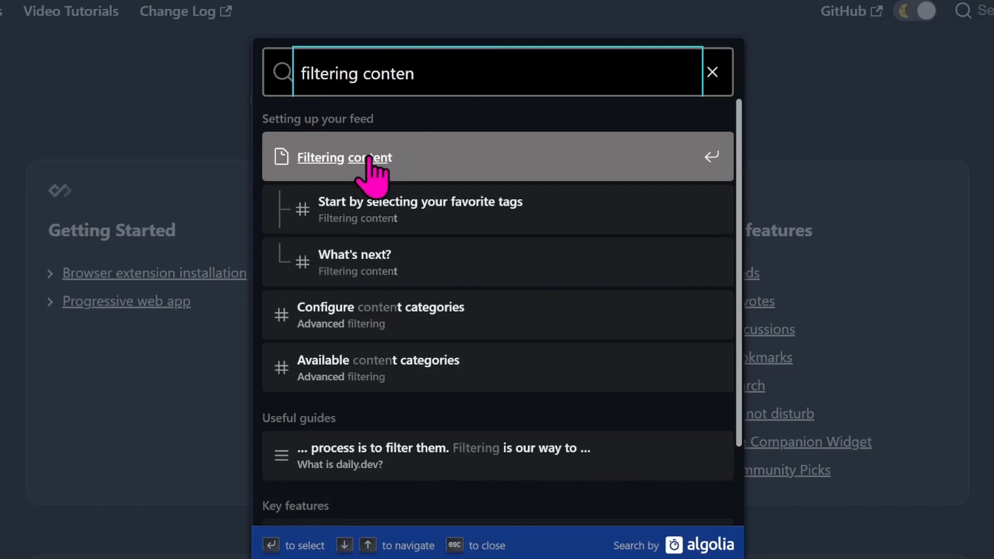
{"action": "left_click", "coordinate": [344, 158]}
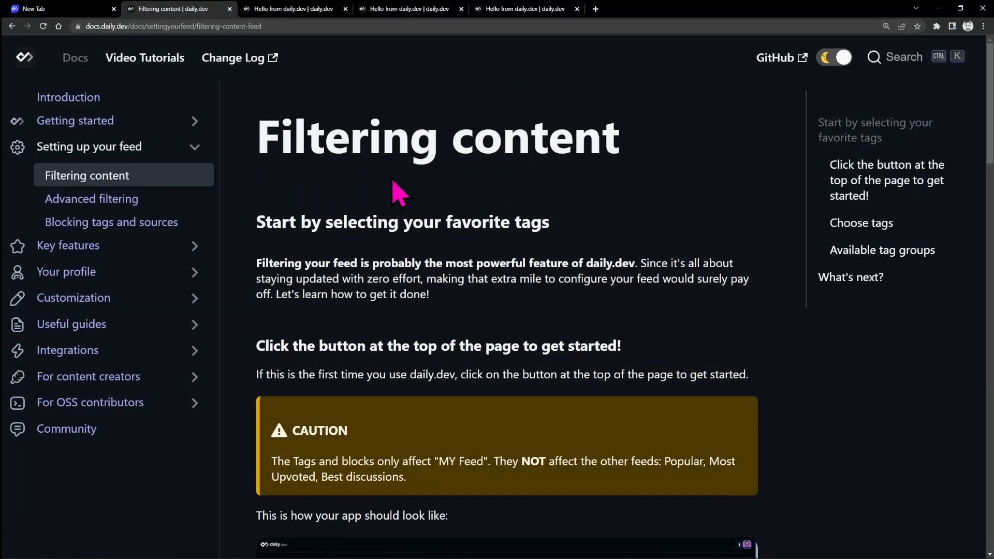
Read down through the Filtering content page's opening sections.
{"action": "scroll", "scroll_direction": "down", "scroll_amount": 3}
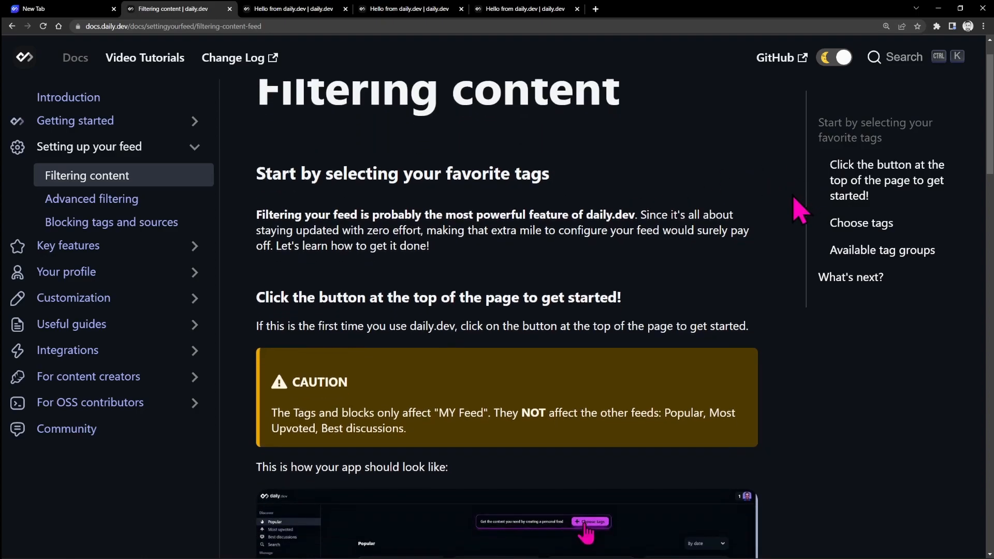
{"action": "scroll", "scroll_direction": "down", "scroll_amount": 3}
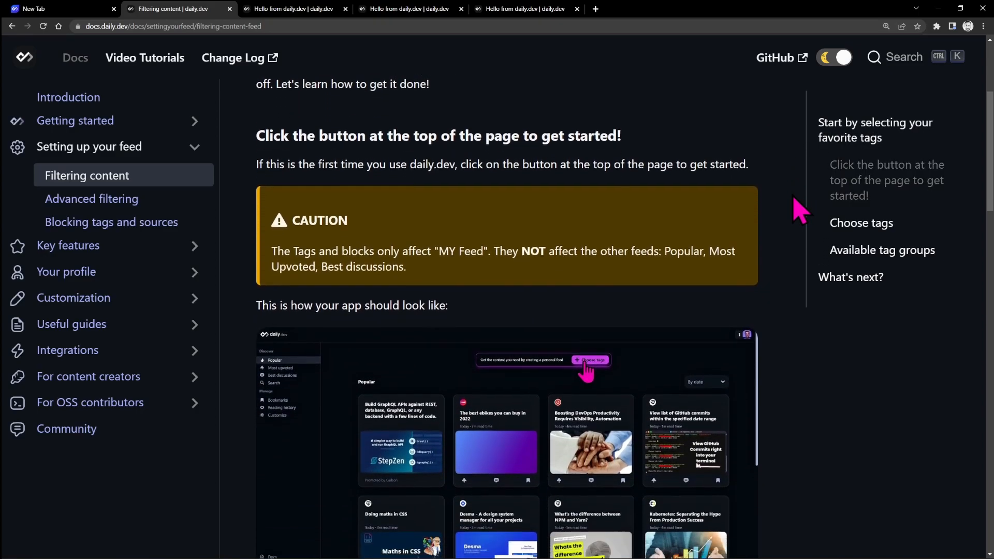
{"action": "scroll", "scroll_direction": "down", "scroll_amount": 3}
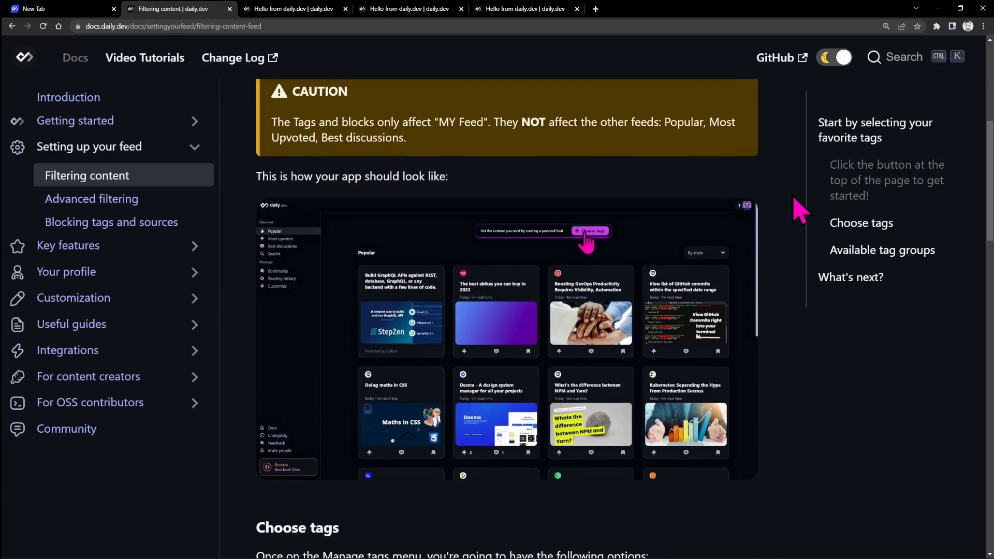
{"action": "scroll", "scroll_direction": "down", "scroll_amount": 3}
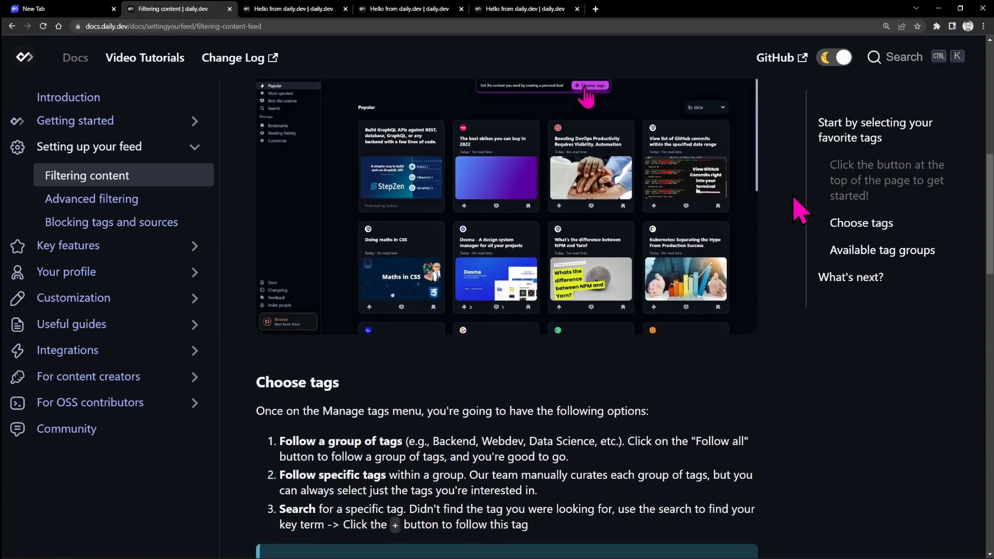
{"action": "scroll", "scroll_direction": "down", "scroll_amount": 3}
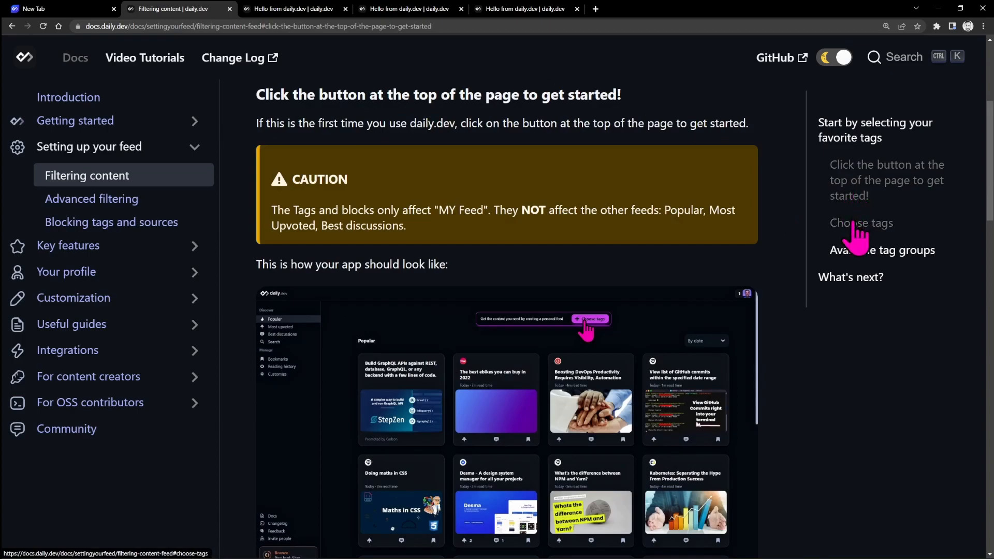
Jump to the Choose tags section, read on to 'What's next?', and follow its link.
{"action": "left_click", "coordinate": [862, 222]}
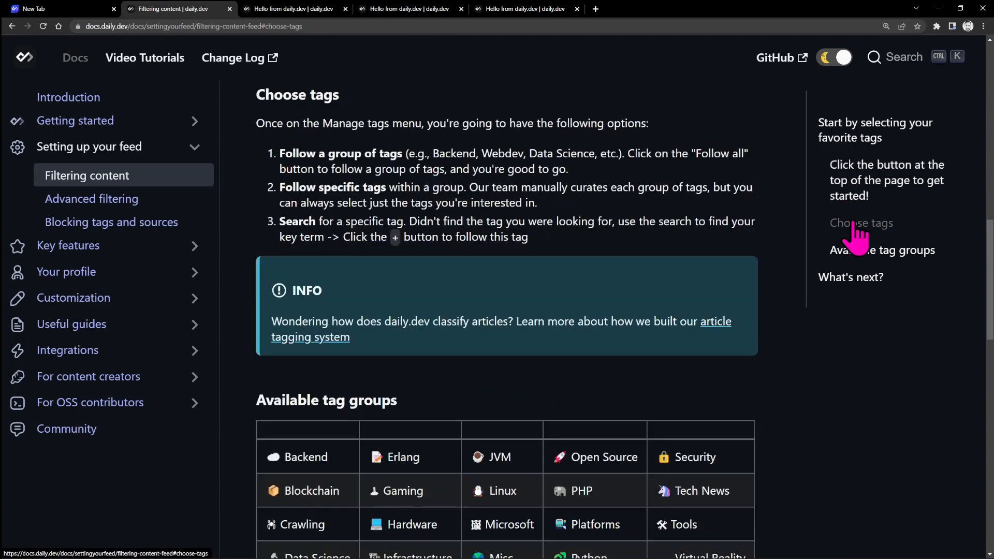
{"action": "scroll", "scroll_direction": "down", "scroll_amount": 3}
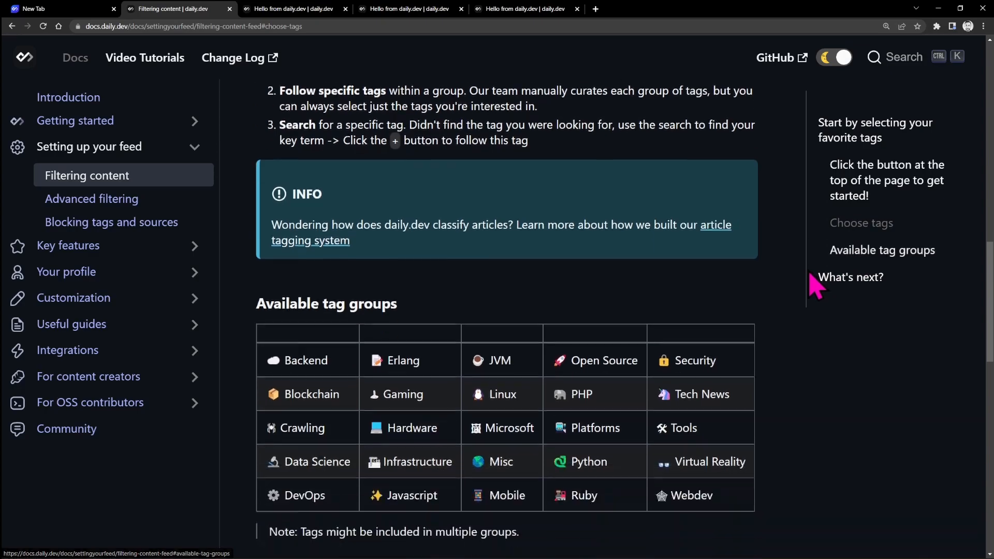
{"action": "scroll", "scroll_direction": "down", "scroll_amount": 3}
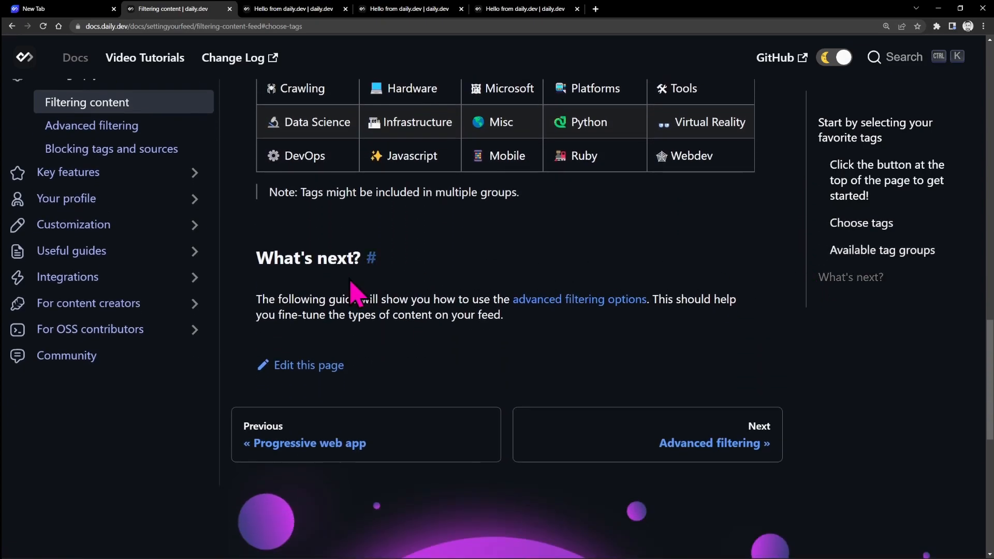
{"action": "left_click", "coordinate": [309, 366]}
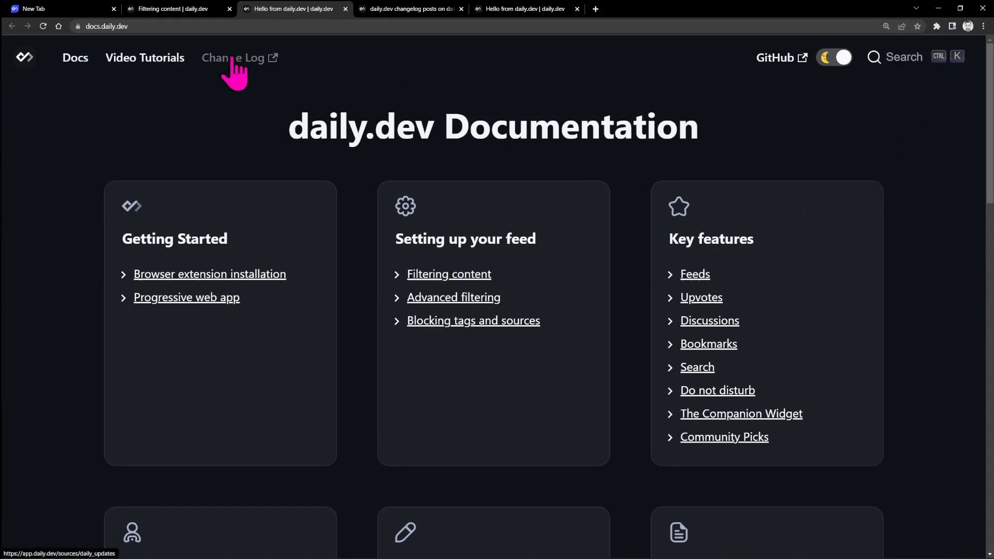
Open the Change Log feed from the docs header and look over its recent update posts.
{"action": "left_click", "coordinate": [235, 58]}
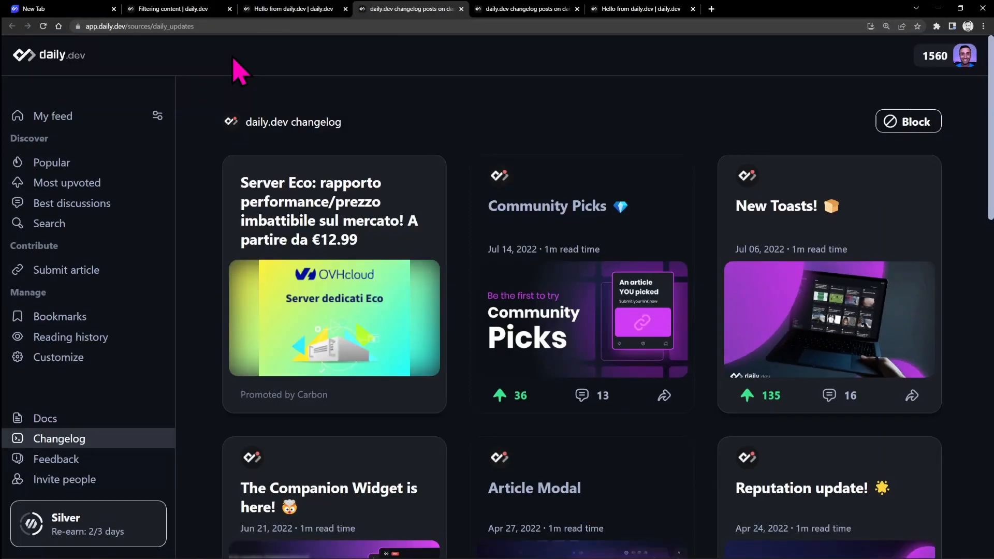
{"action": "scroll", "scroll_direction": "down", "scroll_amount": 3}
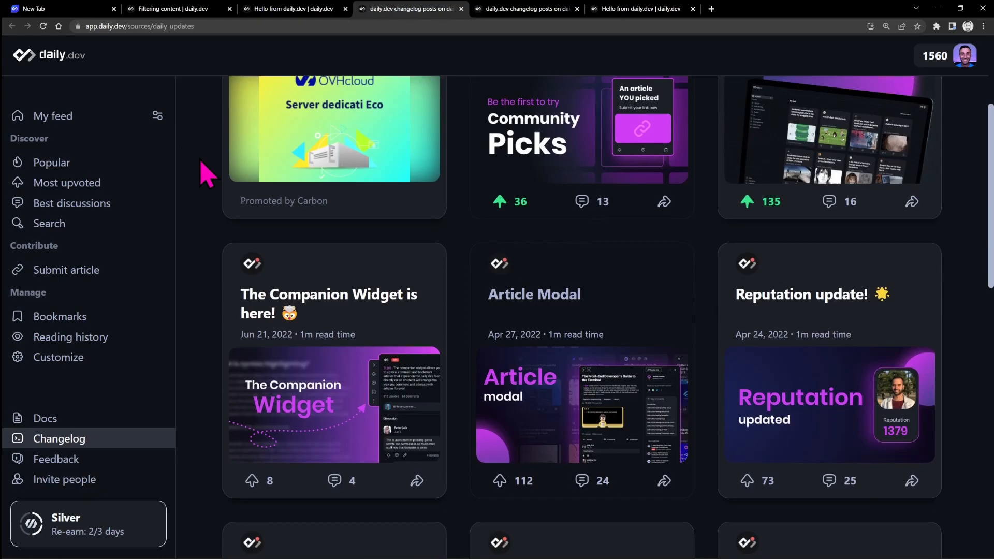
{"action": "scroll", "scroll_direction": "down", "scroll_amount": 3}
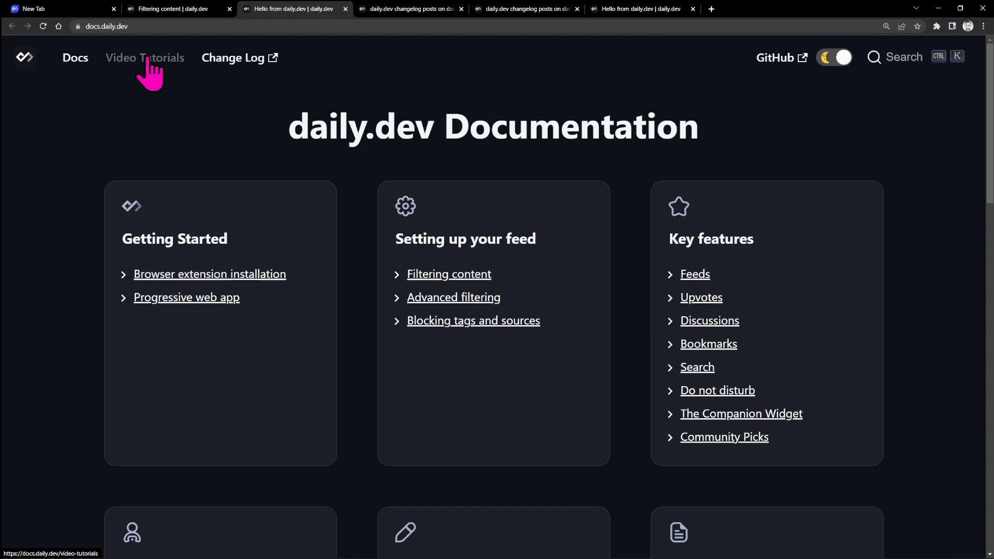
Open Video Tutorials and scroll through its video cards to the end and back up.
{"action": "left_click", "coordinate": [145, 58]}
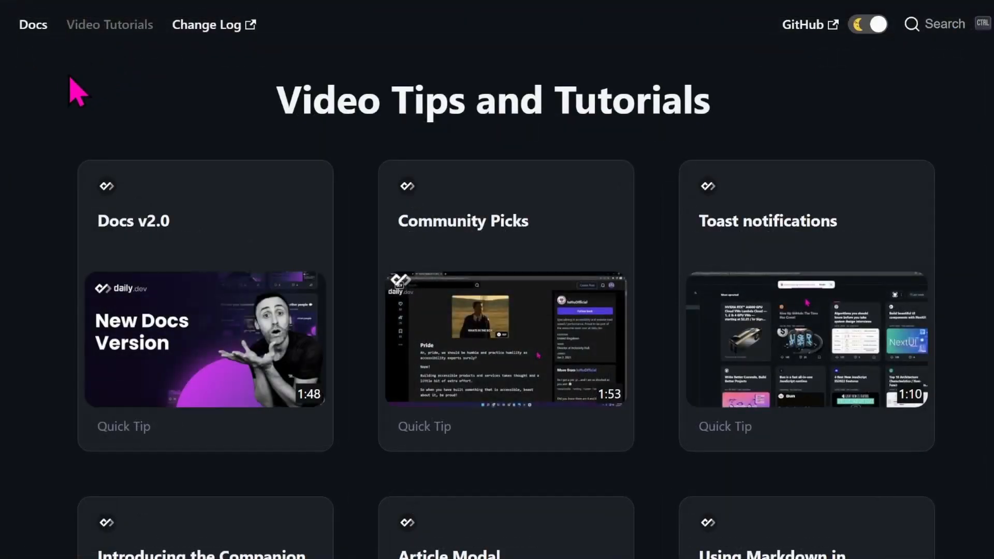
{"action": "scroll", "scroll_direction": "down", "scroll_amount": 3}
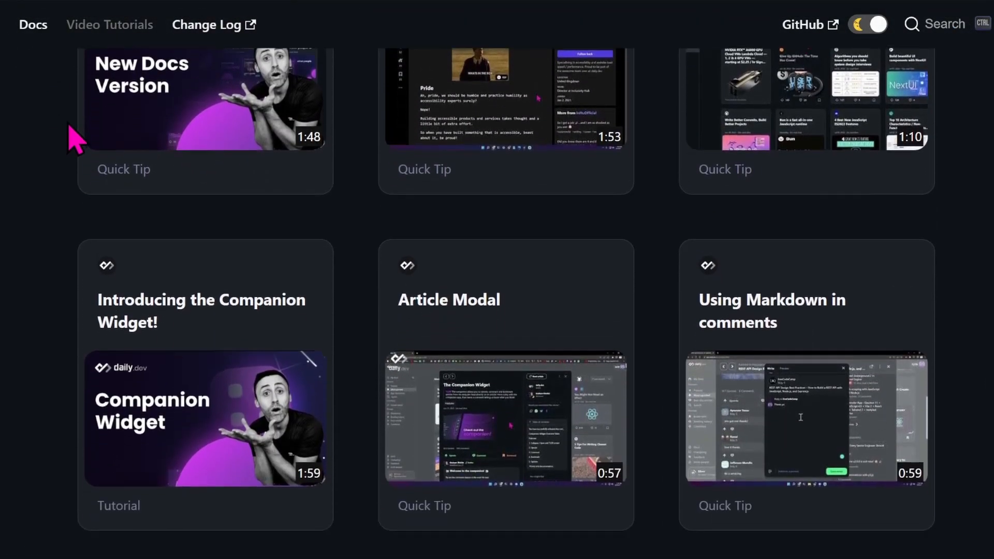
{"action": "scroll", "scroll_direction": "down", "scroll_amount": 3}
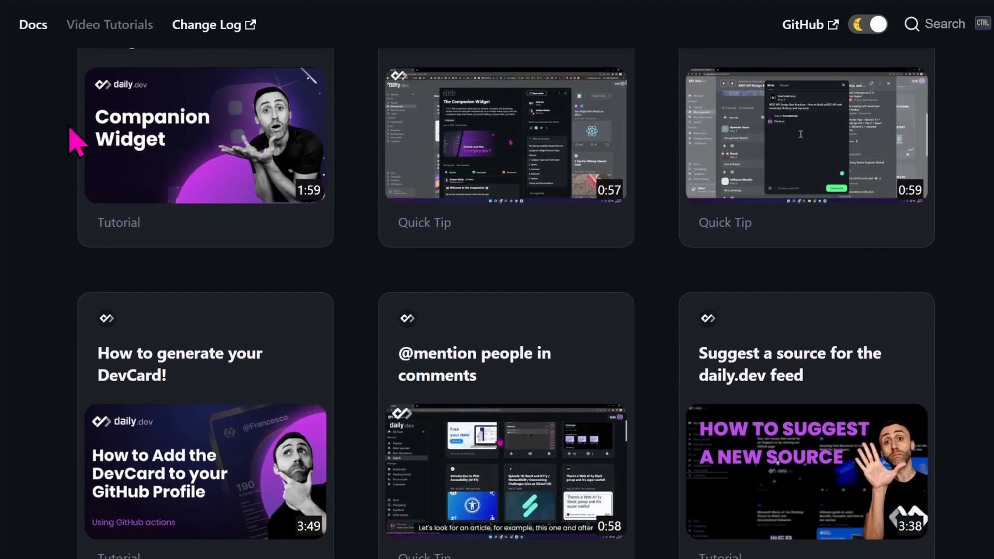
{"action": "scroll", "scroll_direction": "down", "scroll_amount": 3}
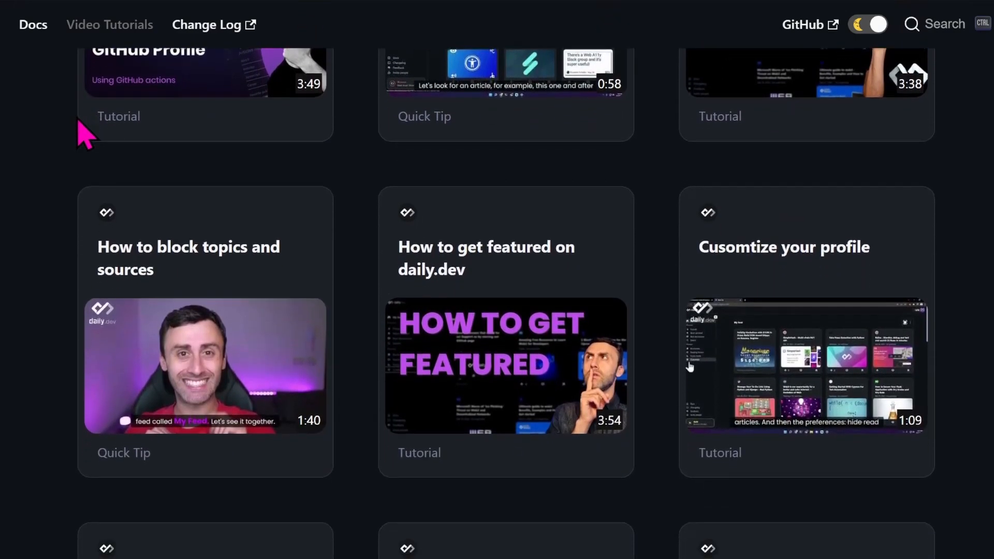
{"action": "scroll", "scroll_direction": "down", "scroll_amount": 3}
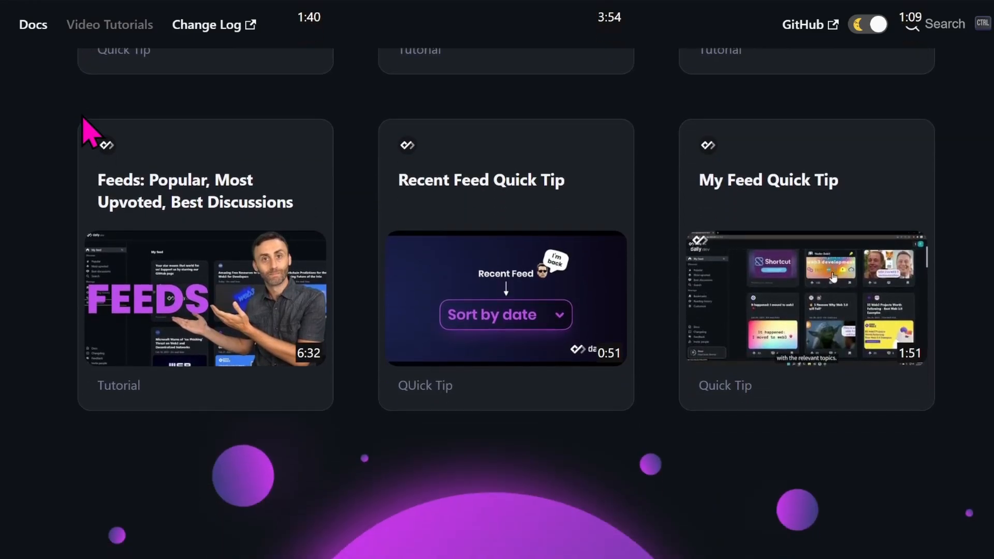
{"action": "scroll", "scroll_direction": "down", "scroll_amount": 3}
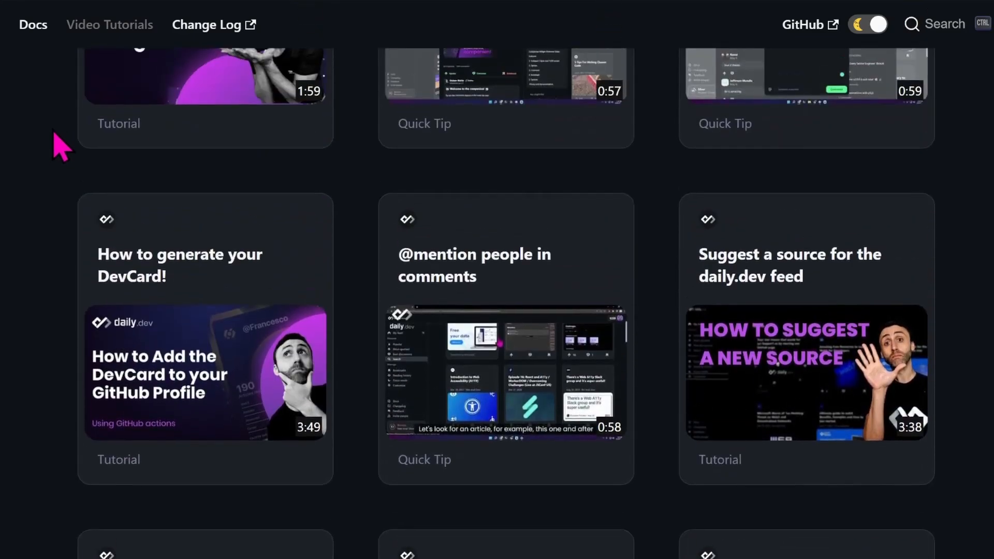
{"action": "scroll", "scroll_direction": "up", "scroll_amount": 3}
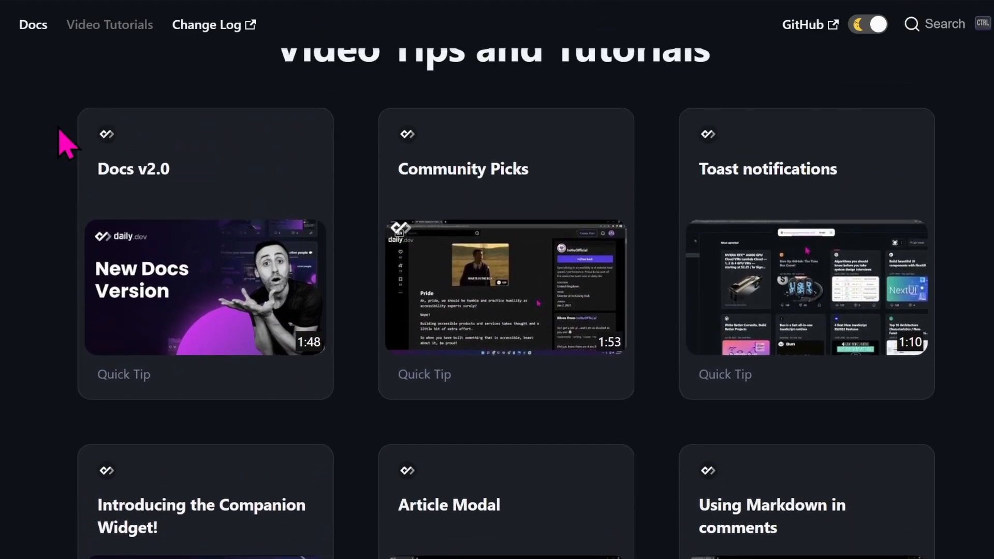